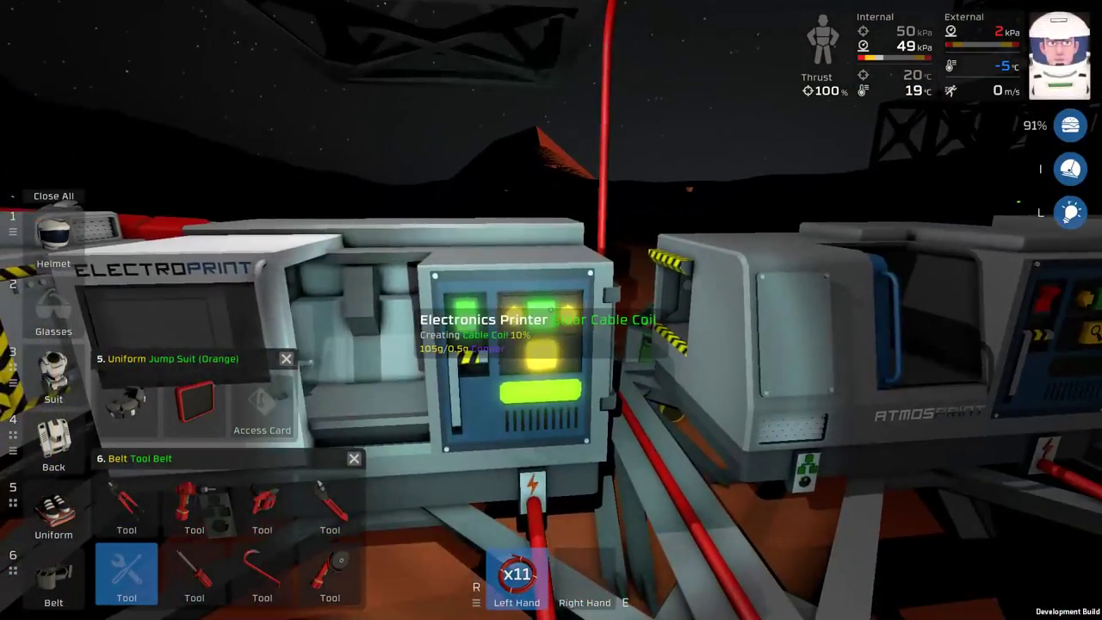
{"action": "mouse_move", "coordinate": [550, 310]}
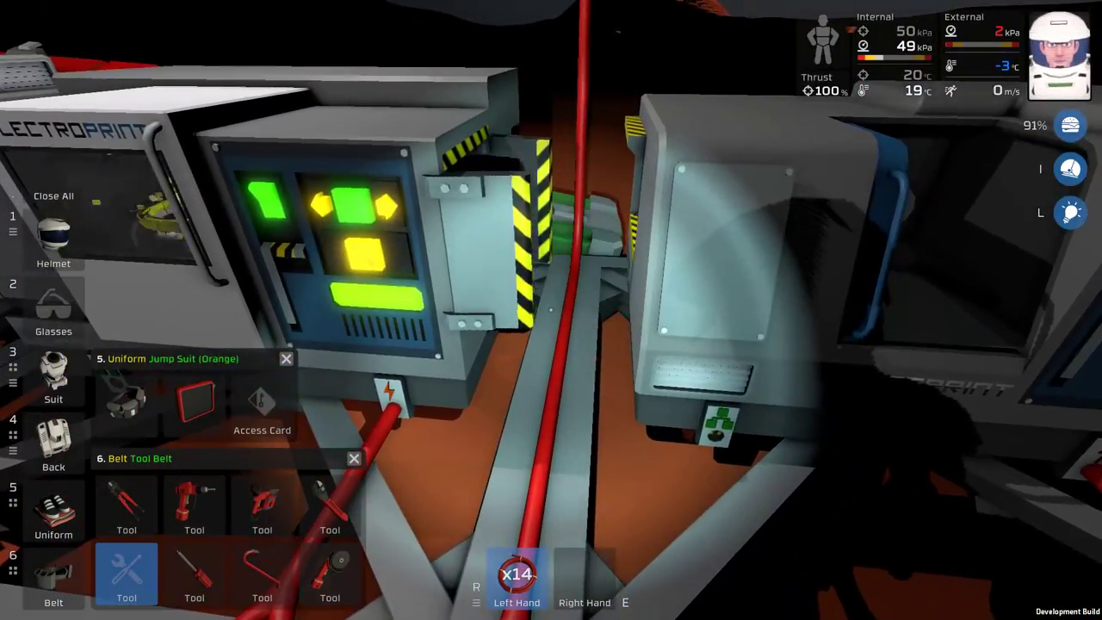
{"action": "mouse_move", "coordinate": [551, 309]}
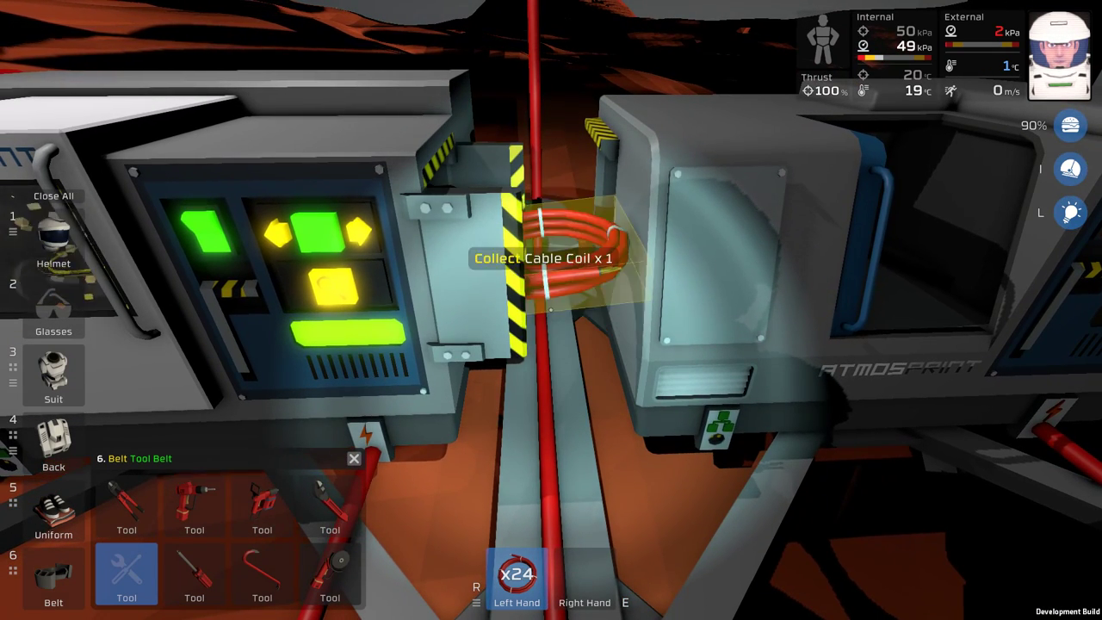
Step: Collect the printed cable coils from the Electronics Printer output slot
{"action": "left_click", "coordinate": [568, 258]}
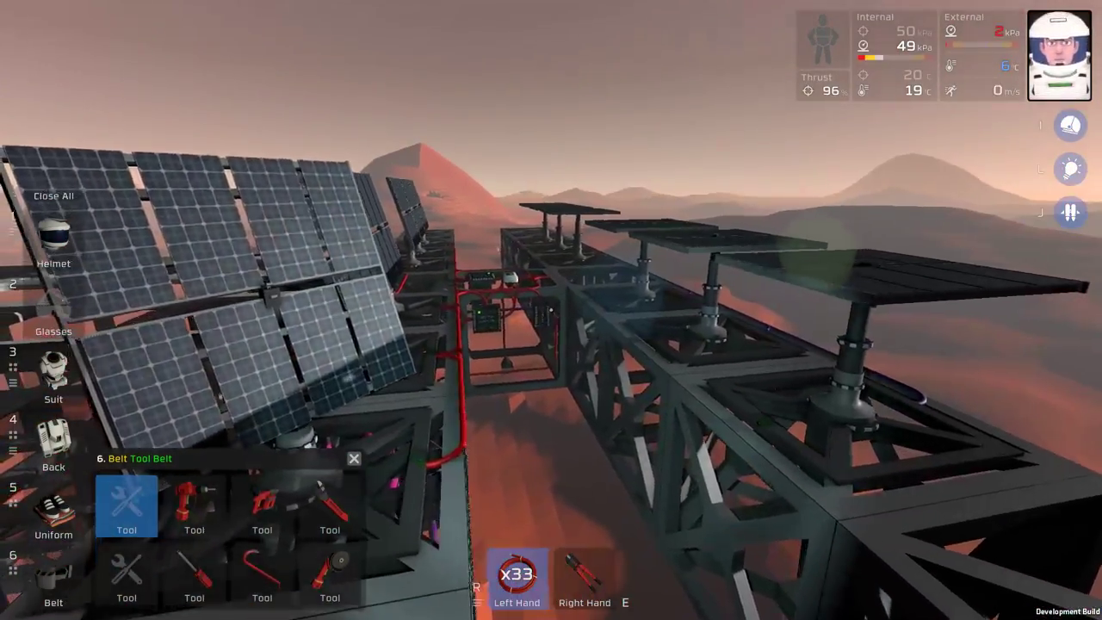
{"action": "mouse_move", "coordinate": [551, 310]}
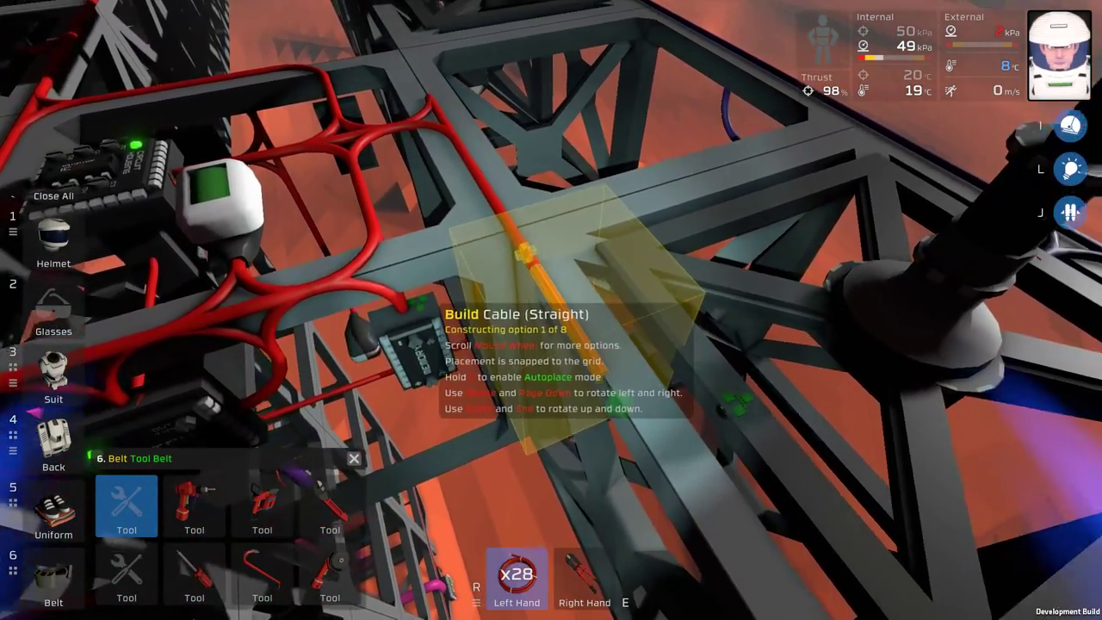
Step: Select Cable (Straight) and lay cable along the frame from the red network
{"action": "scroll", "scroll_direction": "down", "scroll_amount": 3}
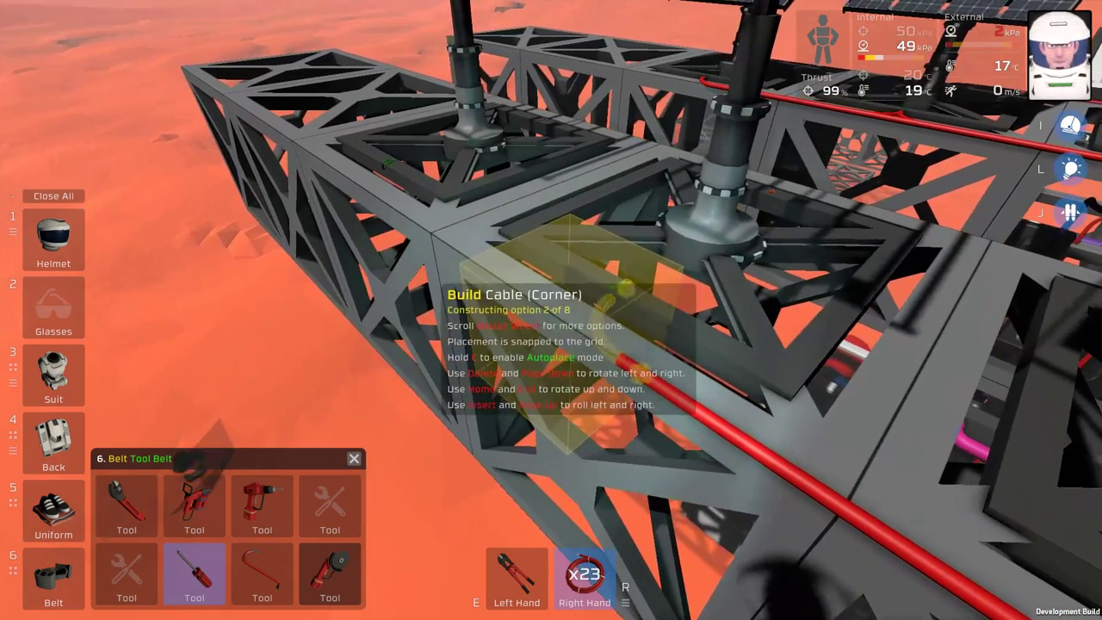
Step: Place corner and straight cable along the frame edge toward the next solar tracker
{"action": "scroll", "scroll_direction": "down", "scroll_amount": 3}
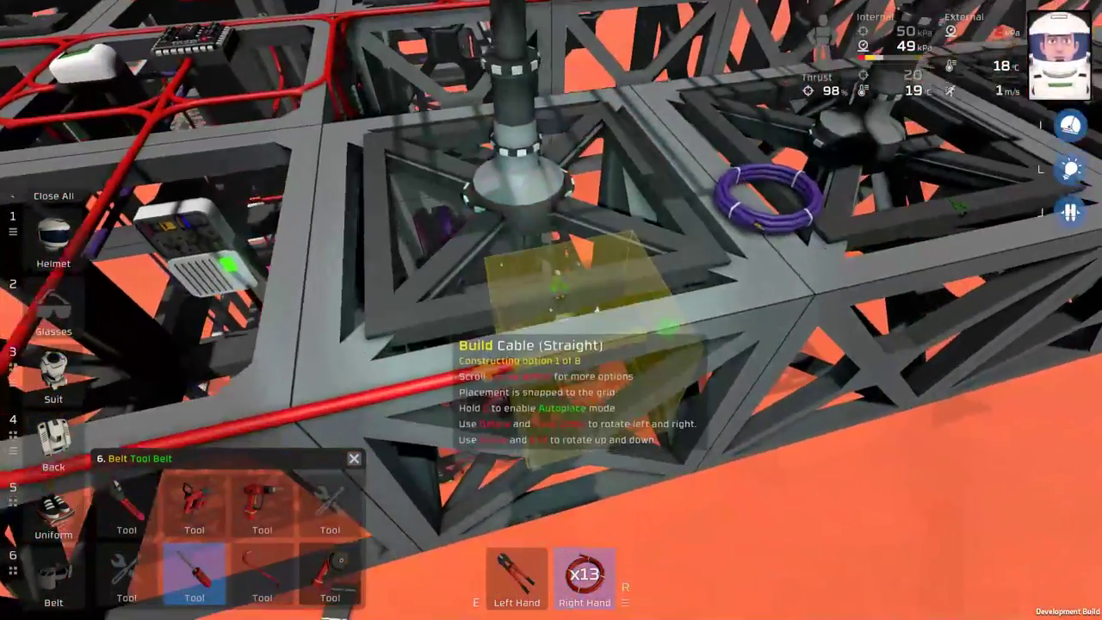
Step: Choose the 3-Way and 4-Way Corner cable pieces and position a junction beside the purple coil
{"action": "scroll", "scroll_direction": "down", "scroll_amount": 3}
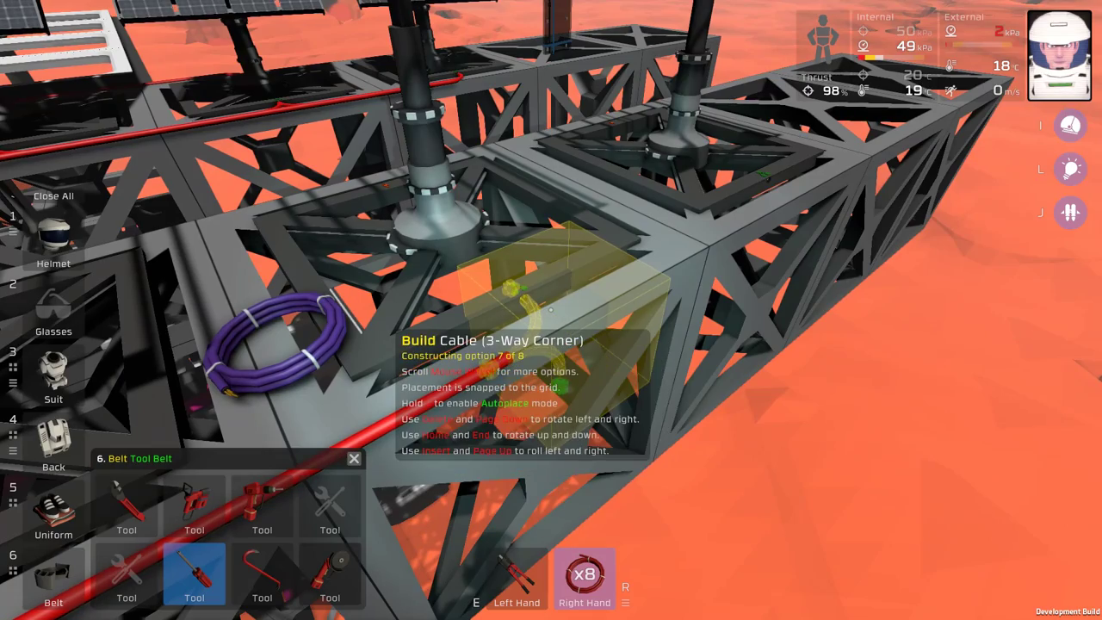
{"action": "scroll", "scroll_direction": "down", "scroll_amount": 3}
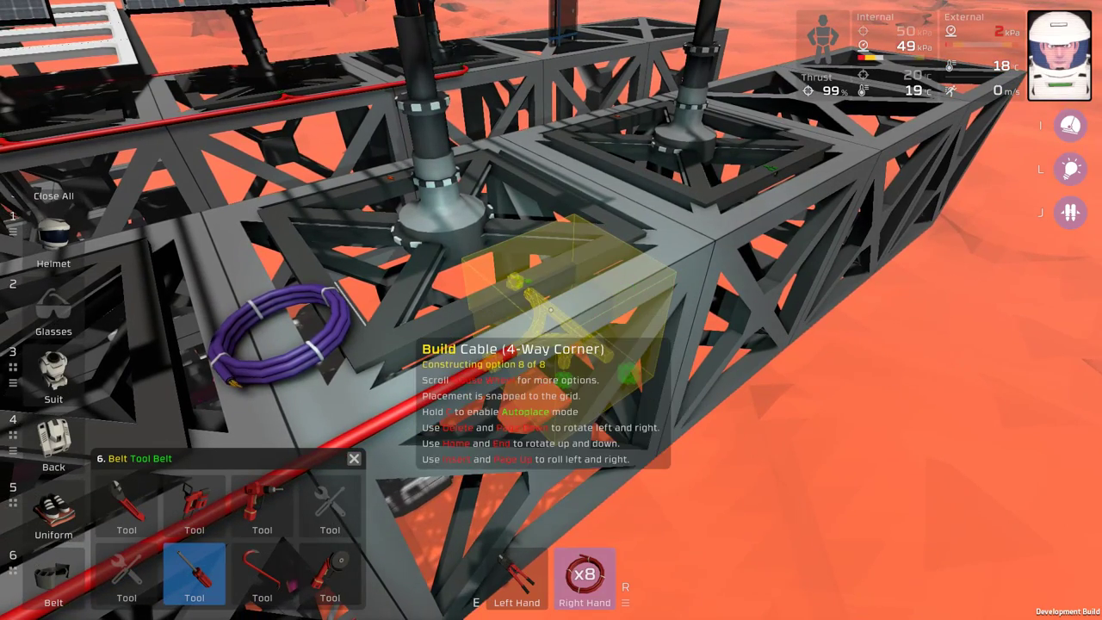
{"action": "scroll", "scroll_direction": "down", "scroll_amount": 3}
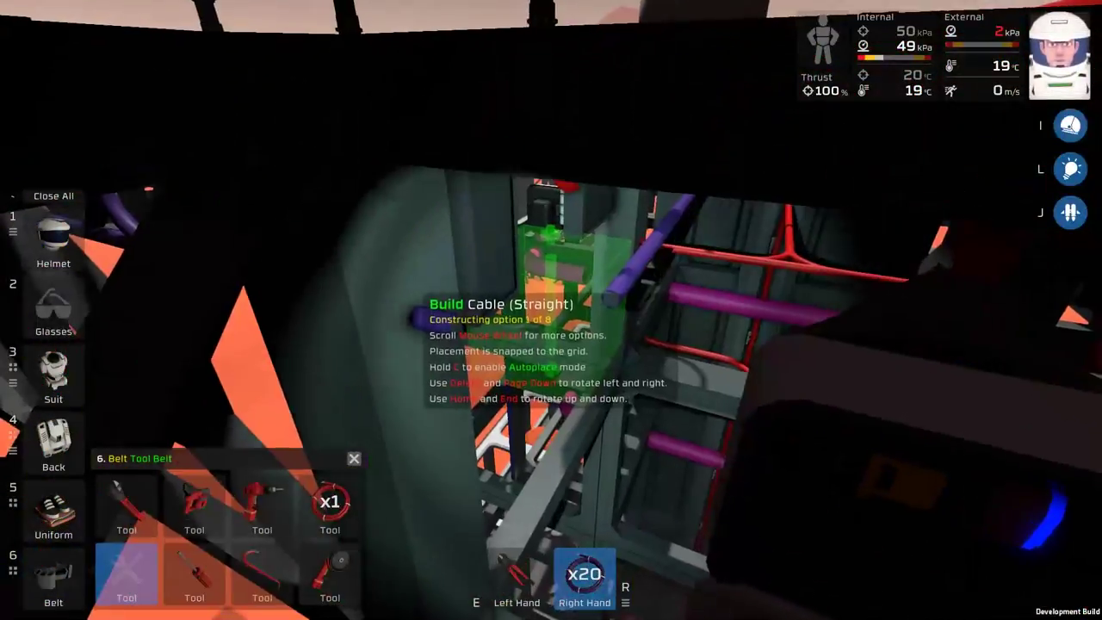
Step: Place more straight cable along the frame, connecting to the stationary battery's input
{"action": "scroll", "scroll_direction": "down", "scroll_amount": 3}
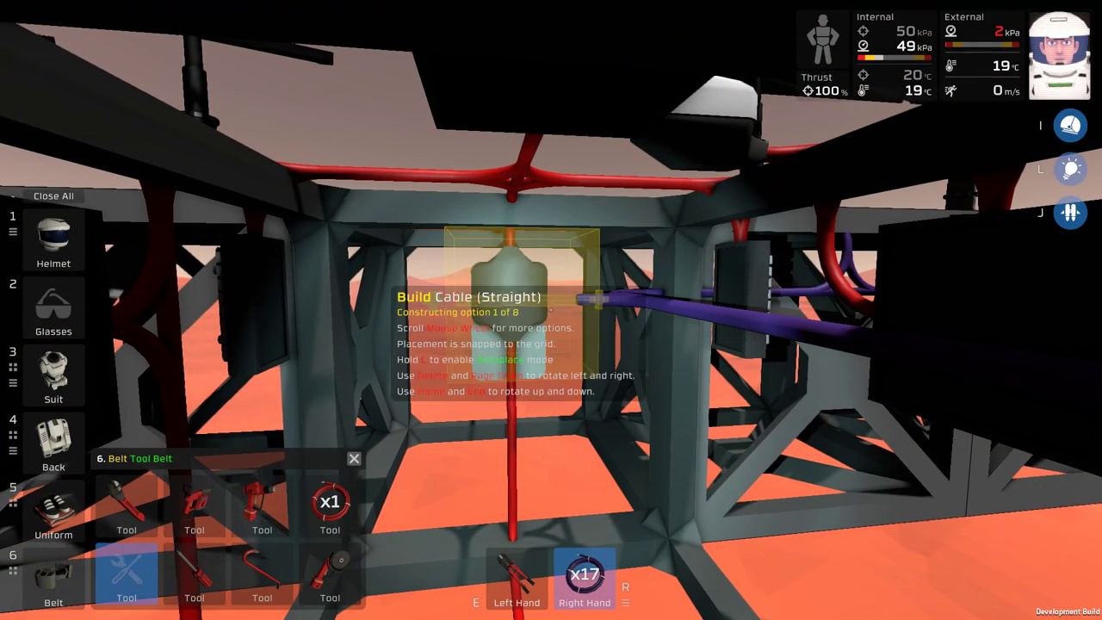
{"action": "scroll", "scroll_direction": "down", "scroll_amount": 3}
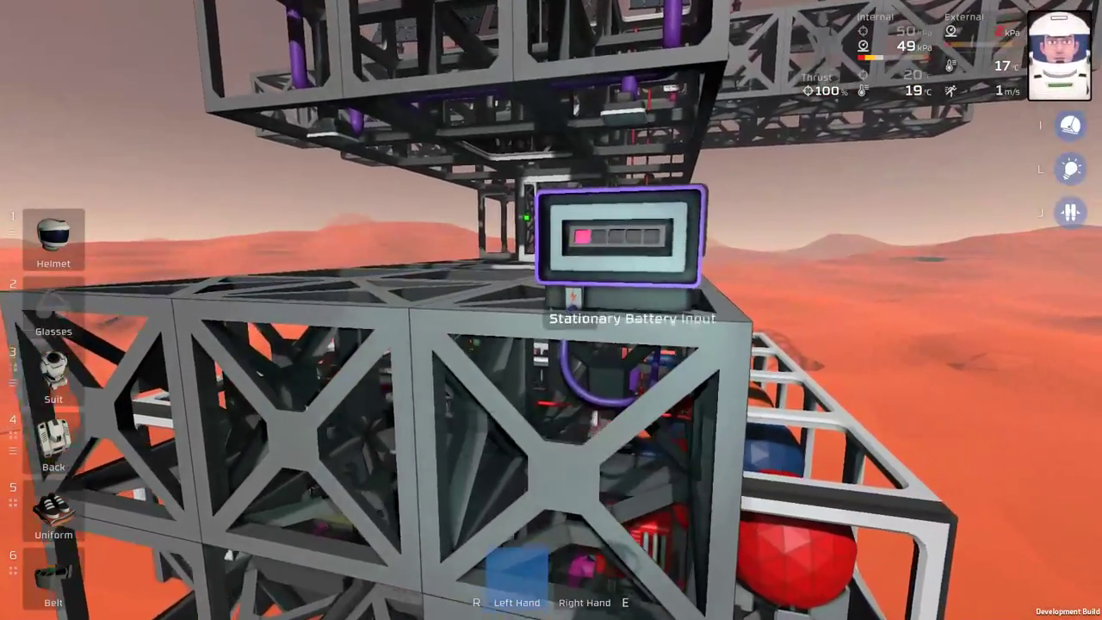
{"action": "mouse_move", "coordinate": [551, 310]}
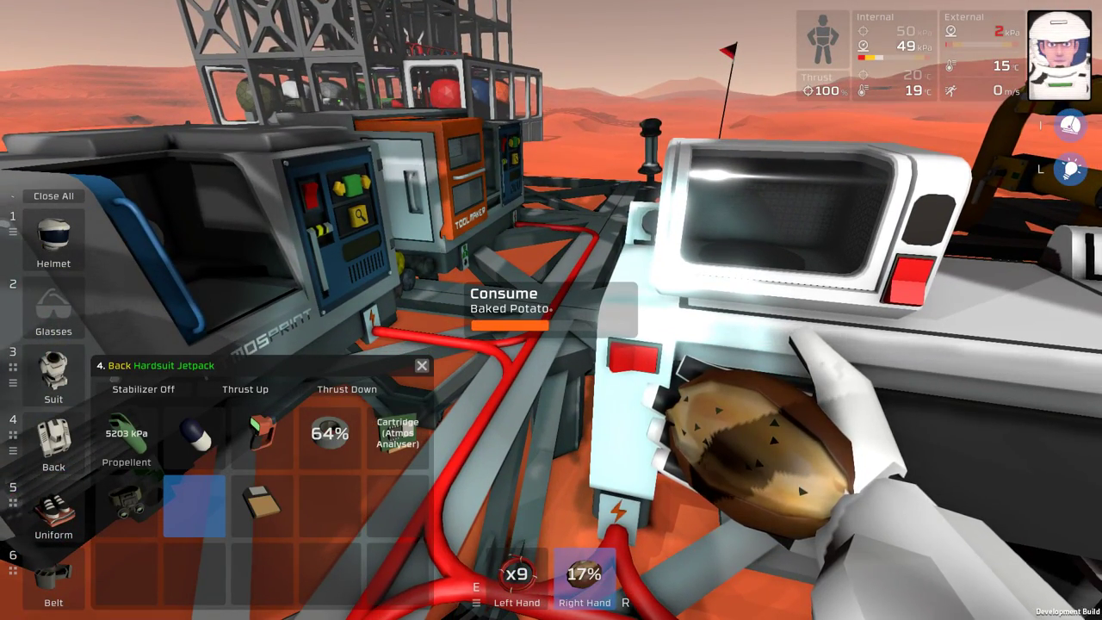
Step: Eat the baked potato, bringing food to 98%
{"action": "left_click", "coordinate": [583, 572]}
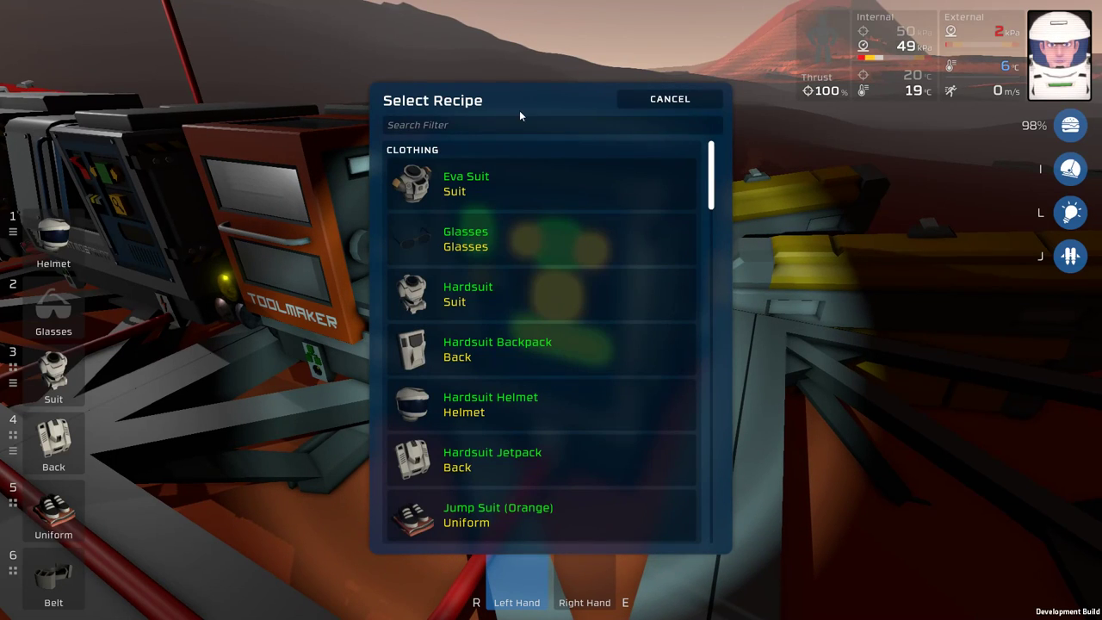
Step: Filter the recipe list with 'pu' and select Spray Paint (Purple)
{"action": "type", "text": "pu"}
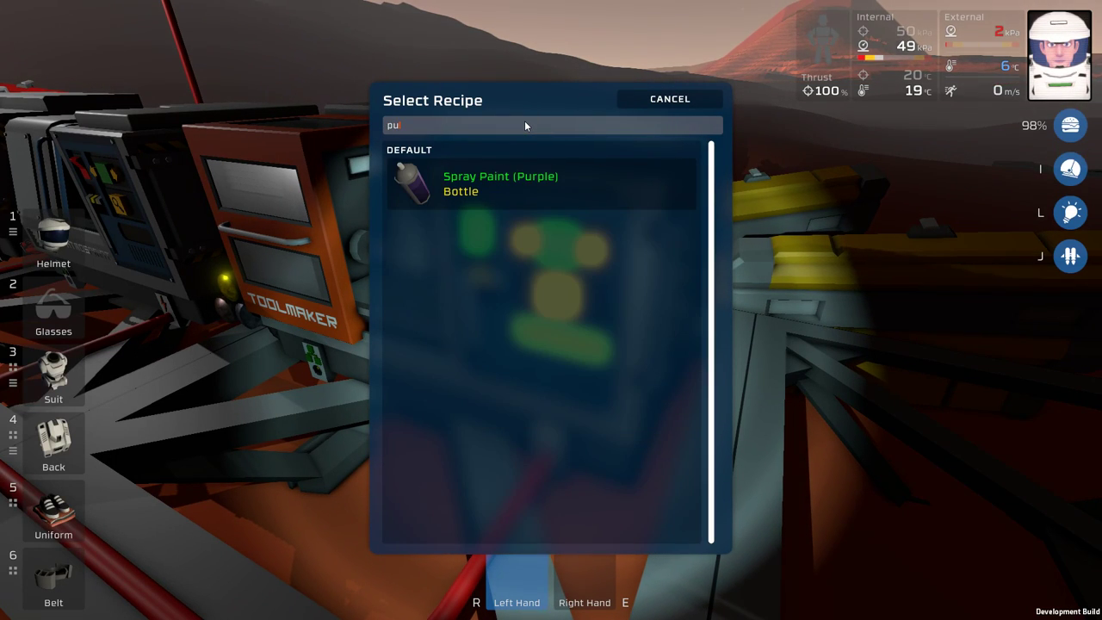
{"action": "left_click", "coordinate": [501, 183]}
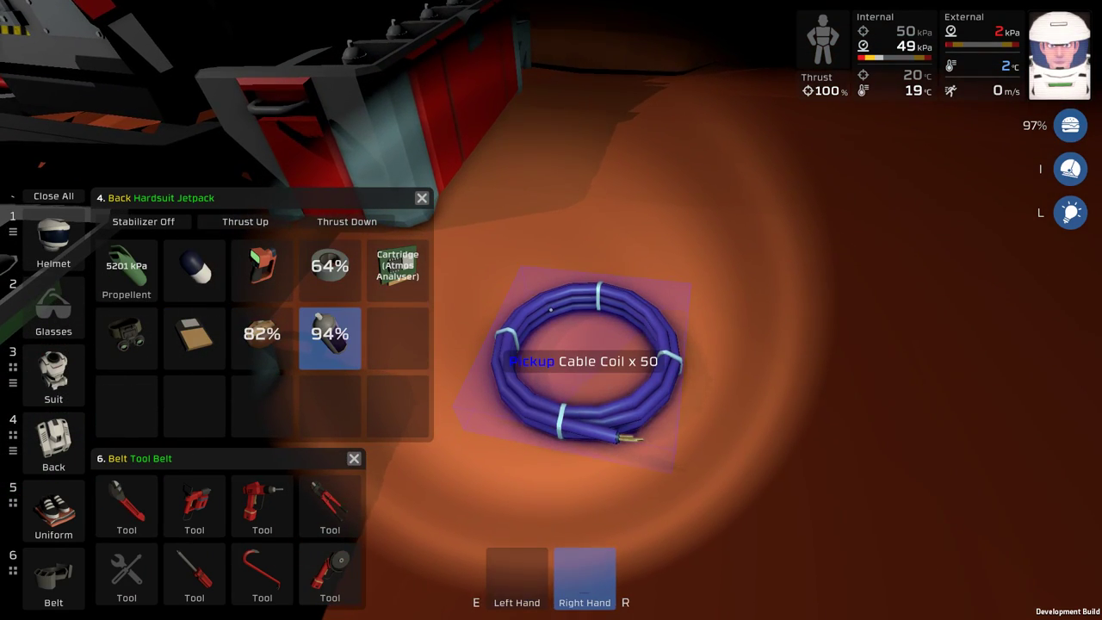
Step: Pick up the Cable Coil x 50 from the floor into a hand slot
{"action": "left_click", "coordinate": [585, 361]}
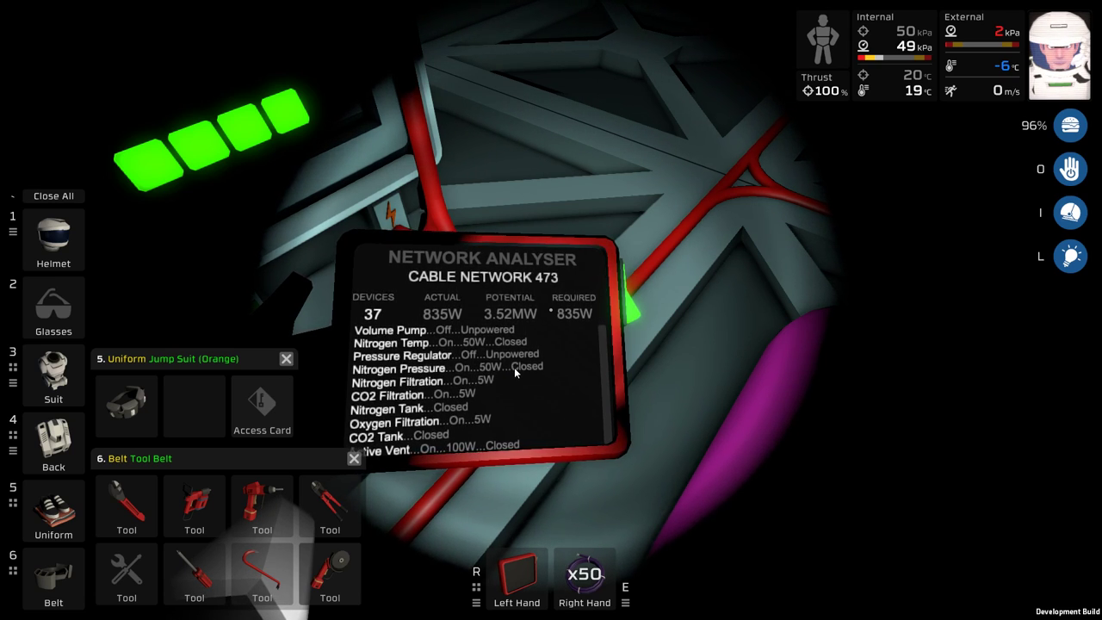
Step: Scroll the analyser's network 473 device list reading 835W drawn of 3.51MW
{"action": "scroll", "scroll_direction": "down", "scroll_amount": 3}
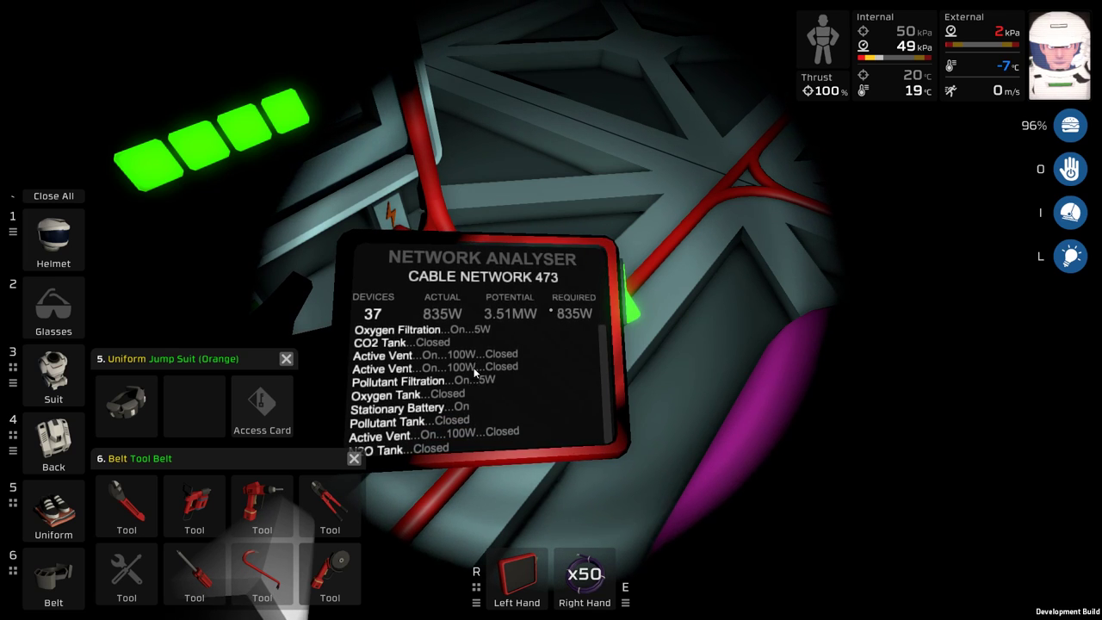
{"action": "scroll", "scroll_direction": "down", "scroll_amount": 3}
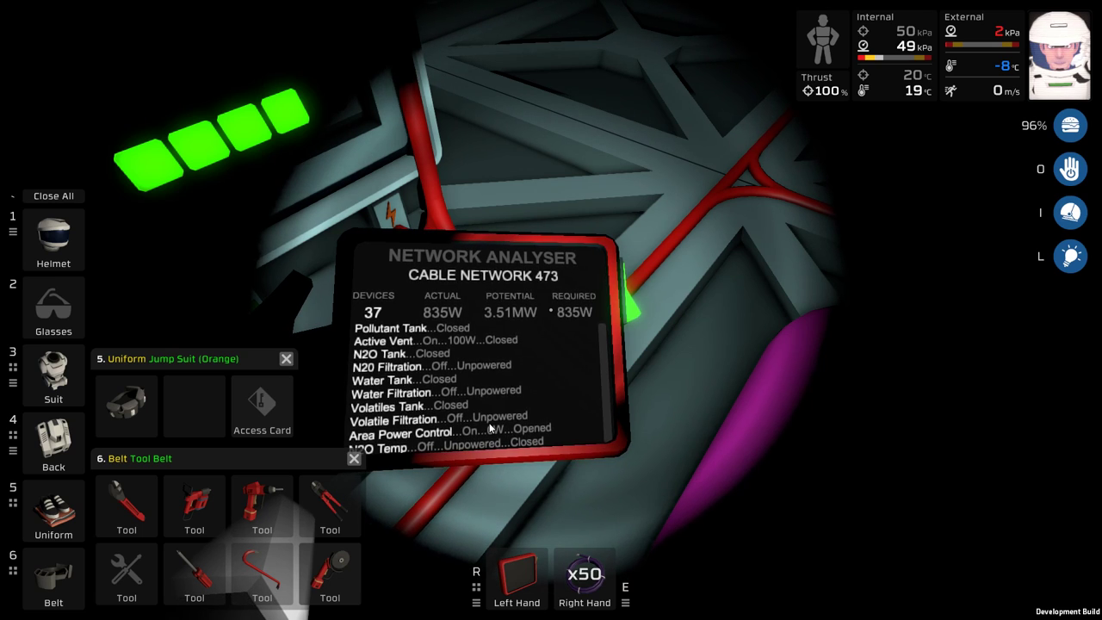
{"action": "scroll", "scroll_direction": "down", "scroll_amount": 3}
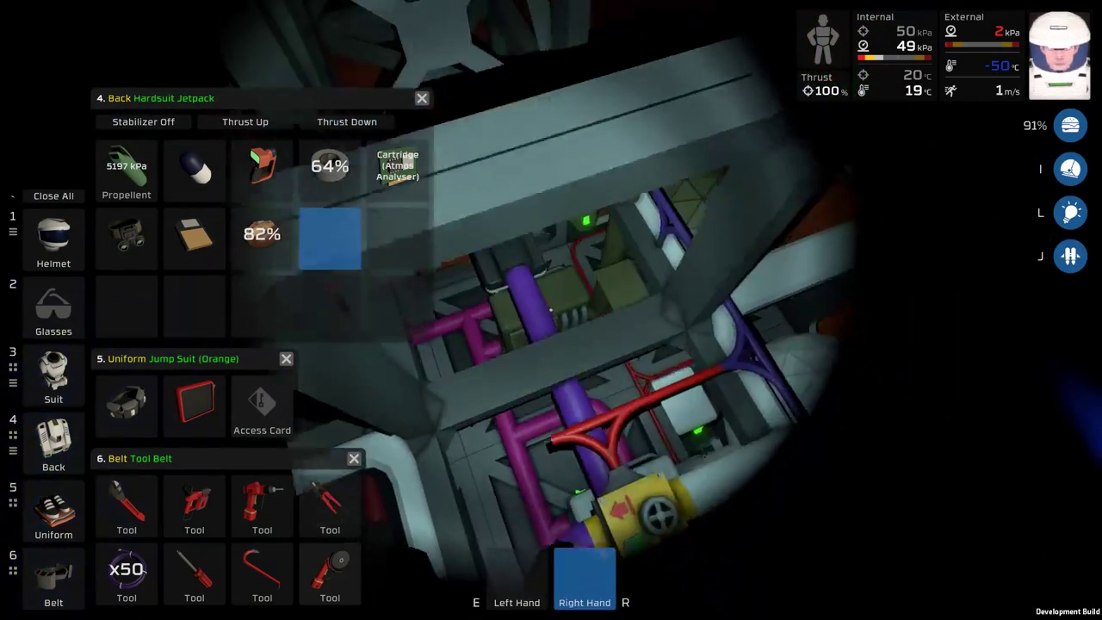
{"action": "left_click", "coordinate": [330, 504]}
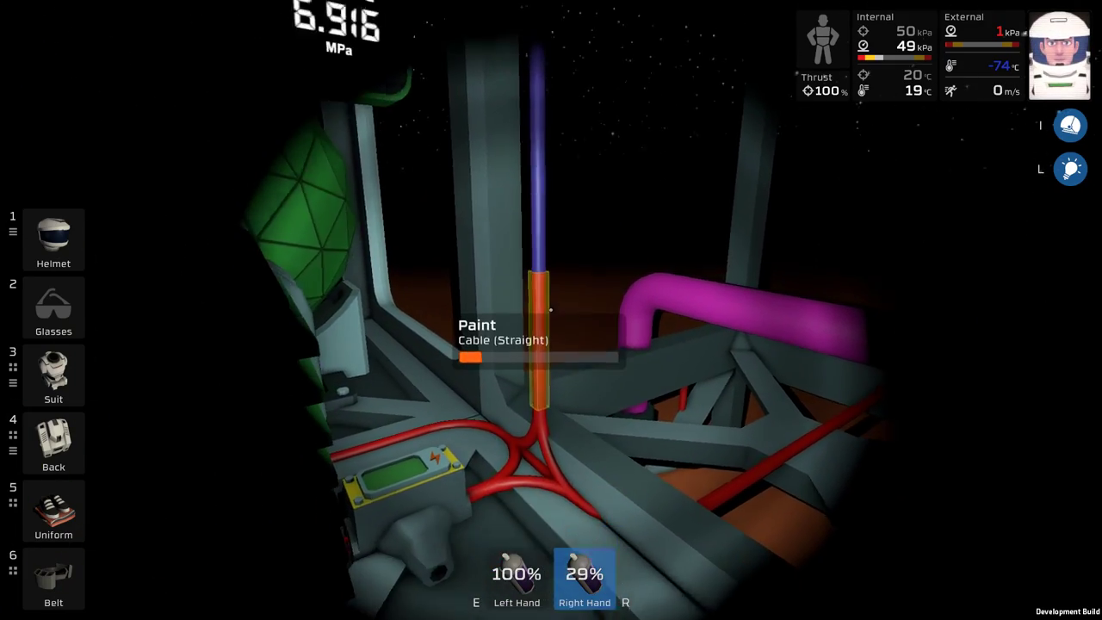
Step: Spray the vertical straight cable beside the power junction purple
{"action": "left_click", "coordinate": [550, 310]}
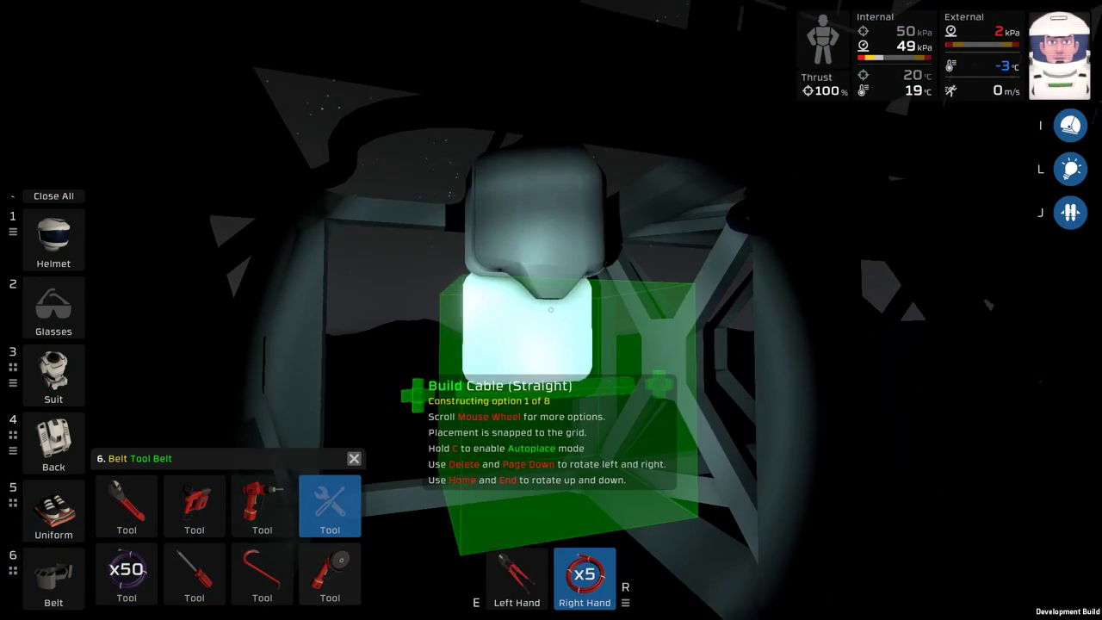
Step: Wire purple cable into the left and right sides of the light fixture
{"action": "scroll", "scroll_direction": "down", "scroll_amount": 3}
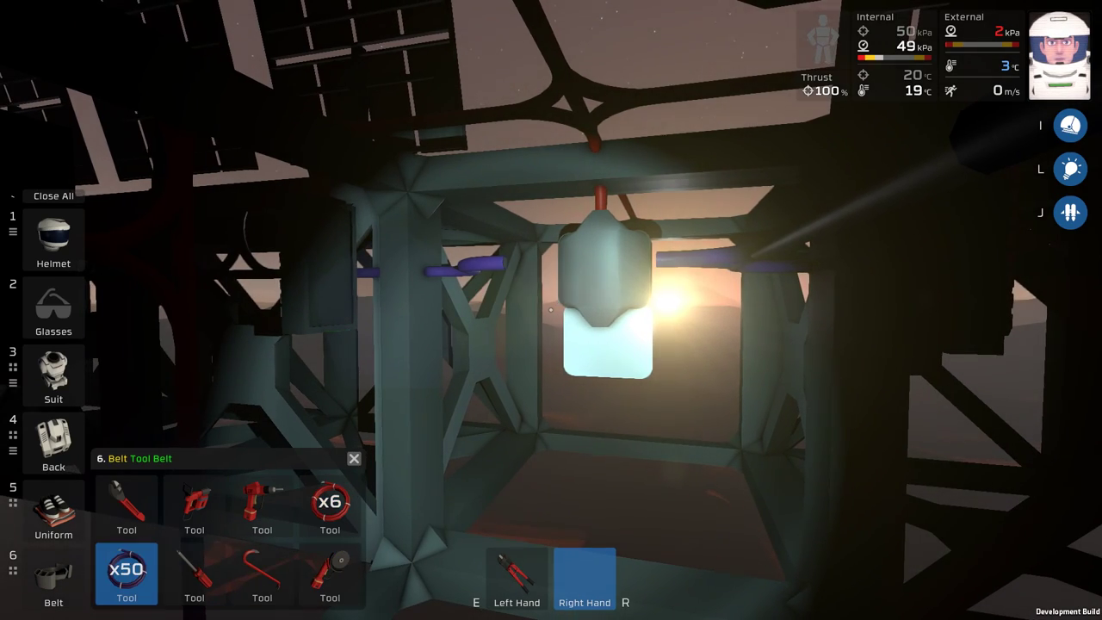
Step: Place a corner cable piece below the light using the x50 cable coil
{"action": "left_click", "coordinate": [126, 572]}
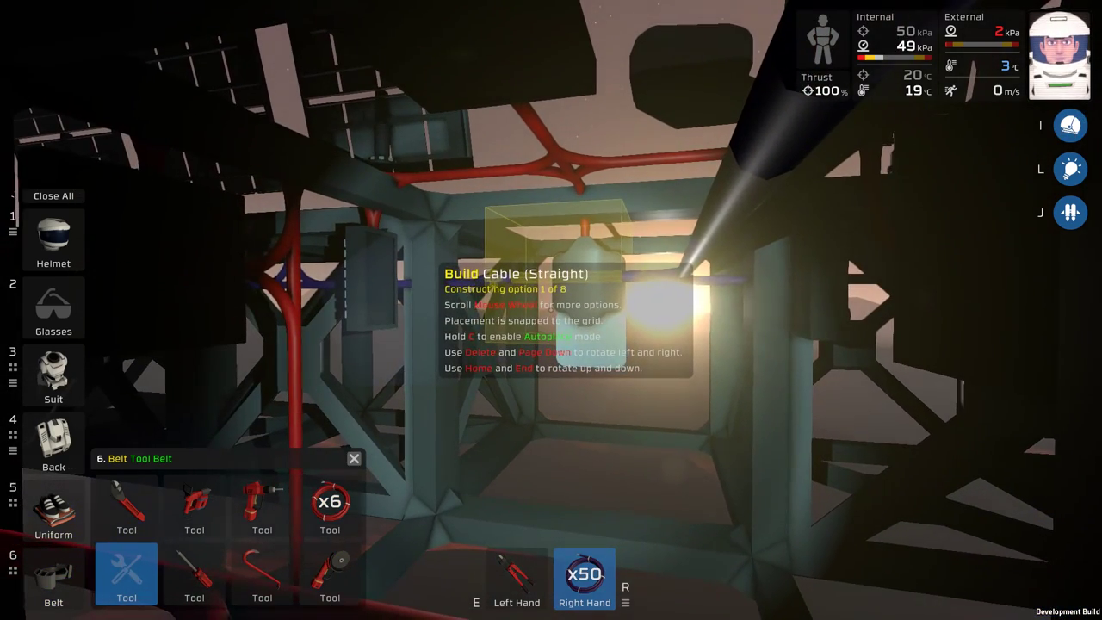
{"action": "scroll", "scroll_direction": "down", "scroll_amount": 3}
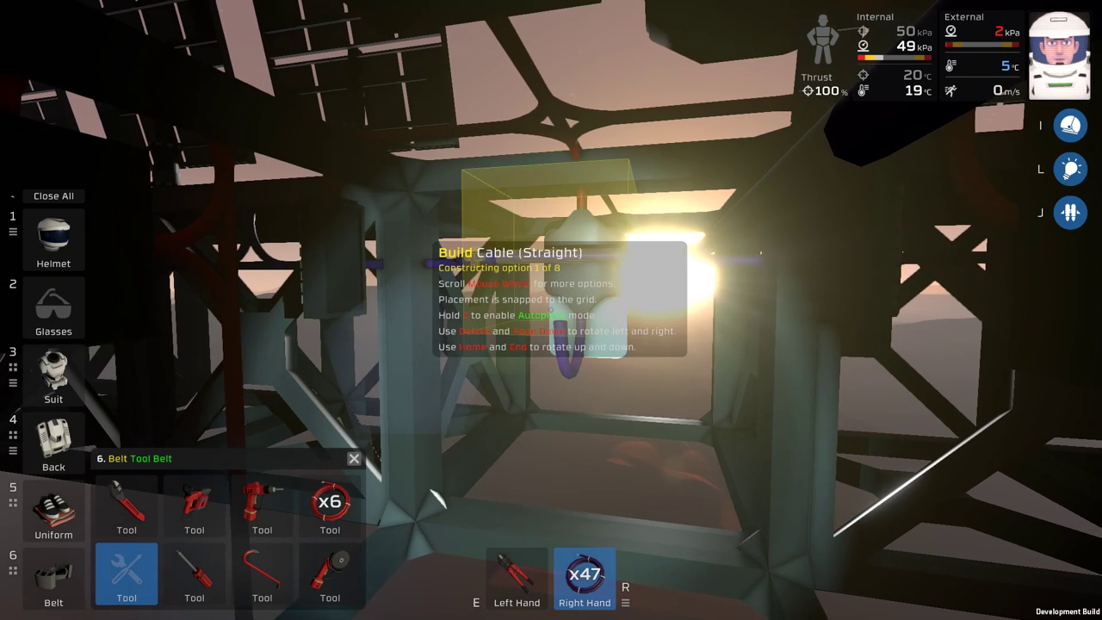
{"action": "scroll", "scroll_direction": "down", "scroll_amount": 3}
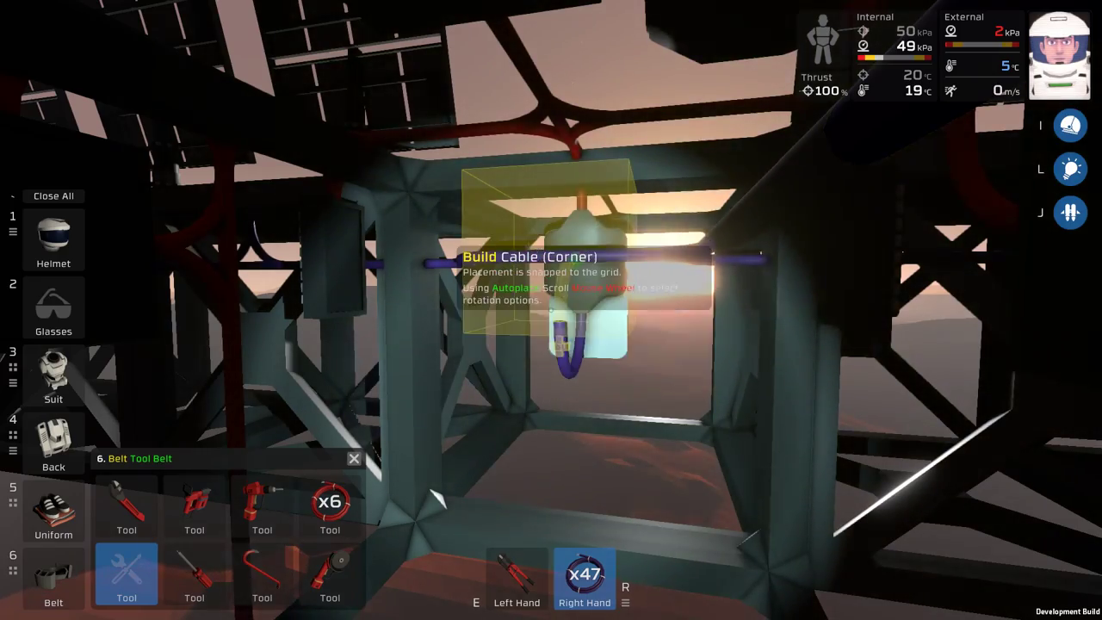
{"action": "left_click", "coordinate": [551, 310]}
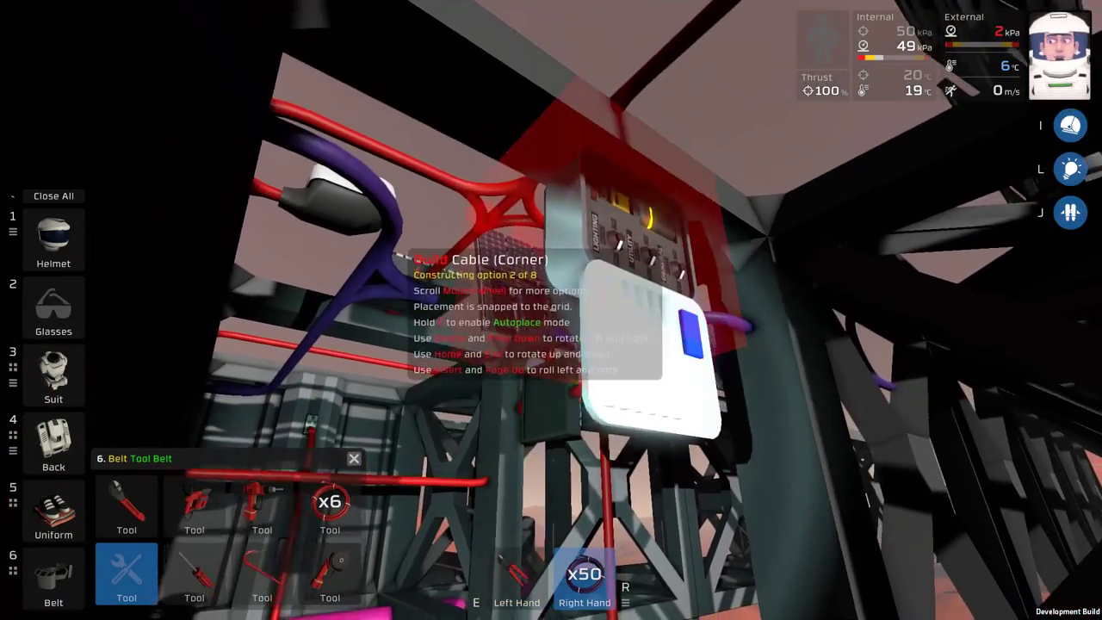
{"action": "scroll", "scroll_direction": "down", "scroll_amount": 3}
{"action": "type", "text": "b"}
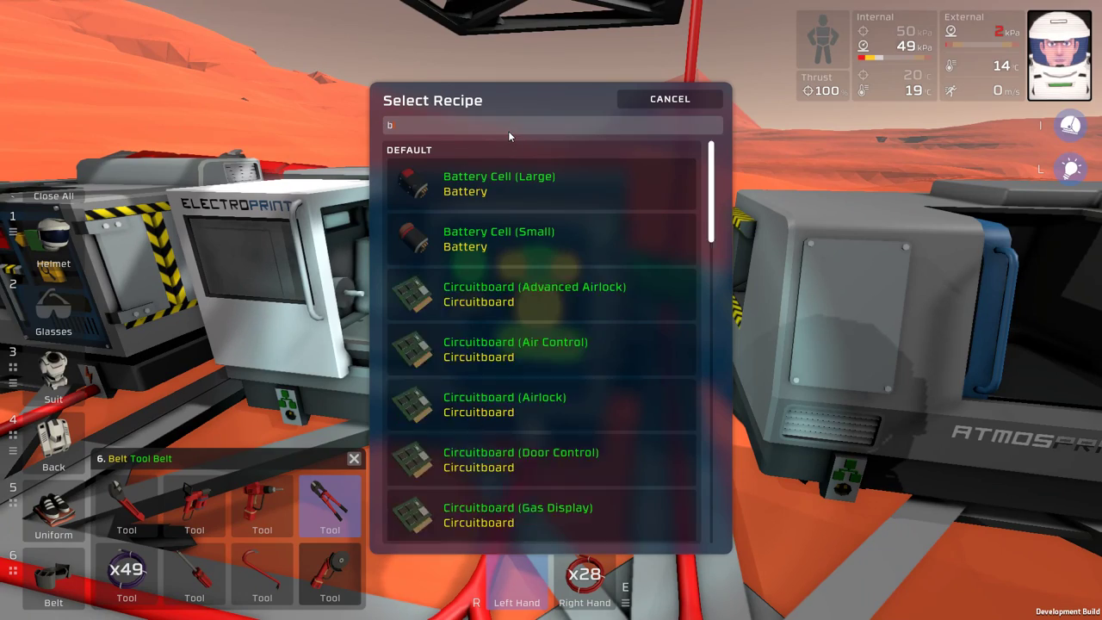
Step: Search the Electroprint recipes for 'att' to find Battery Cell
{"action": "type", "text": "att"}
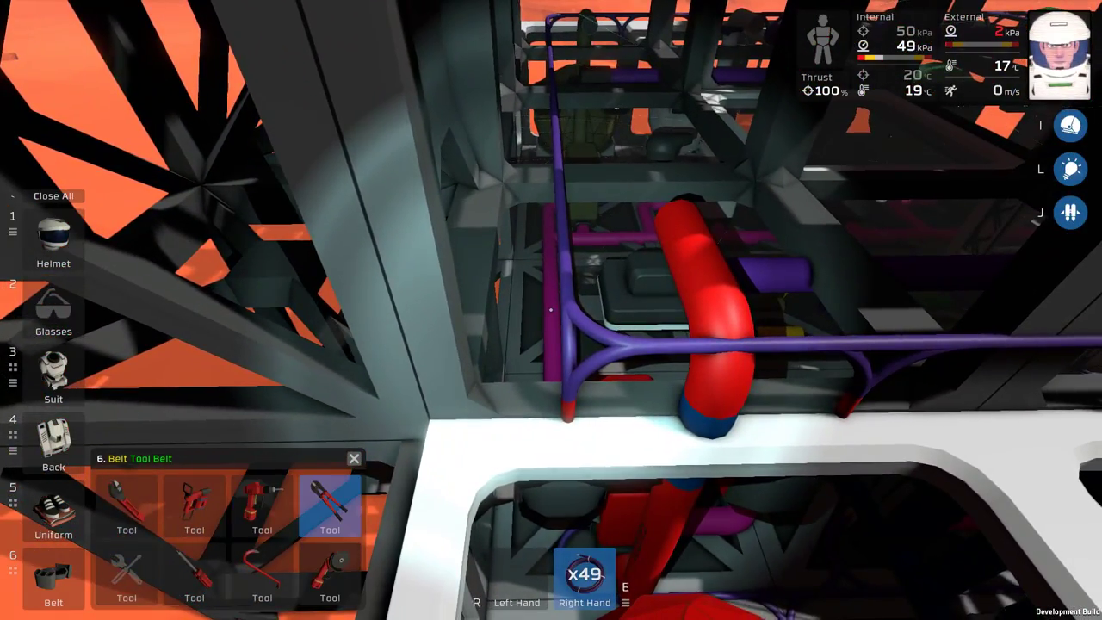
Step: Lay straight cable and a 6-way junction along the frames, leaving 46 coils
{"action": "left_click", "coordinate": [330, 503]}
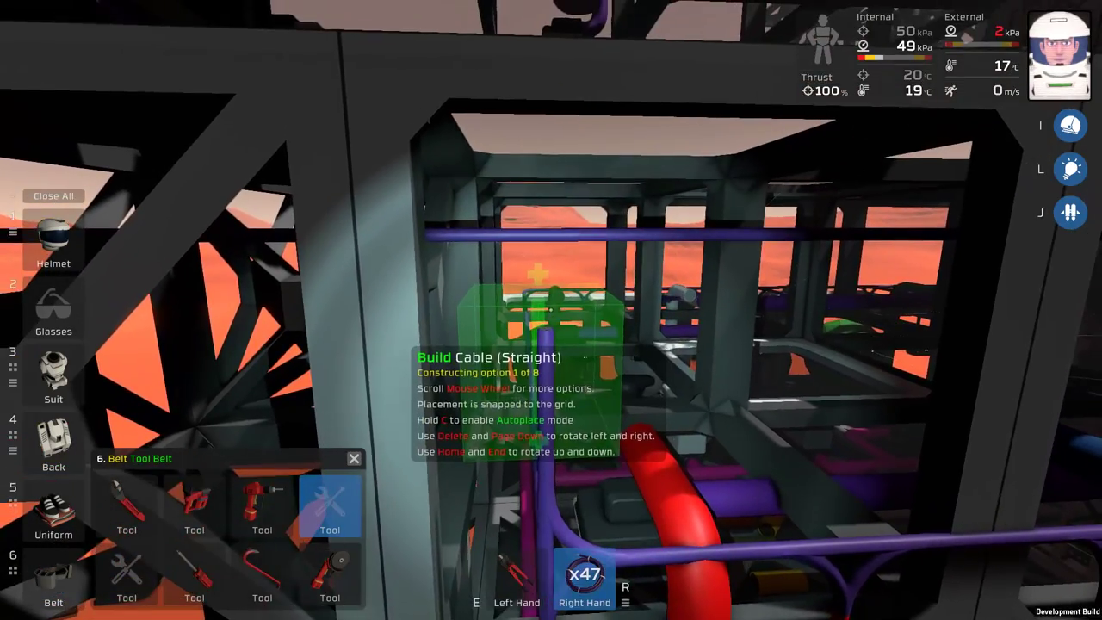
{"action": "scroll", "scroll_direction": "down", "scroll_amount": 3}
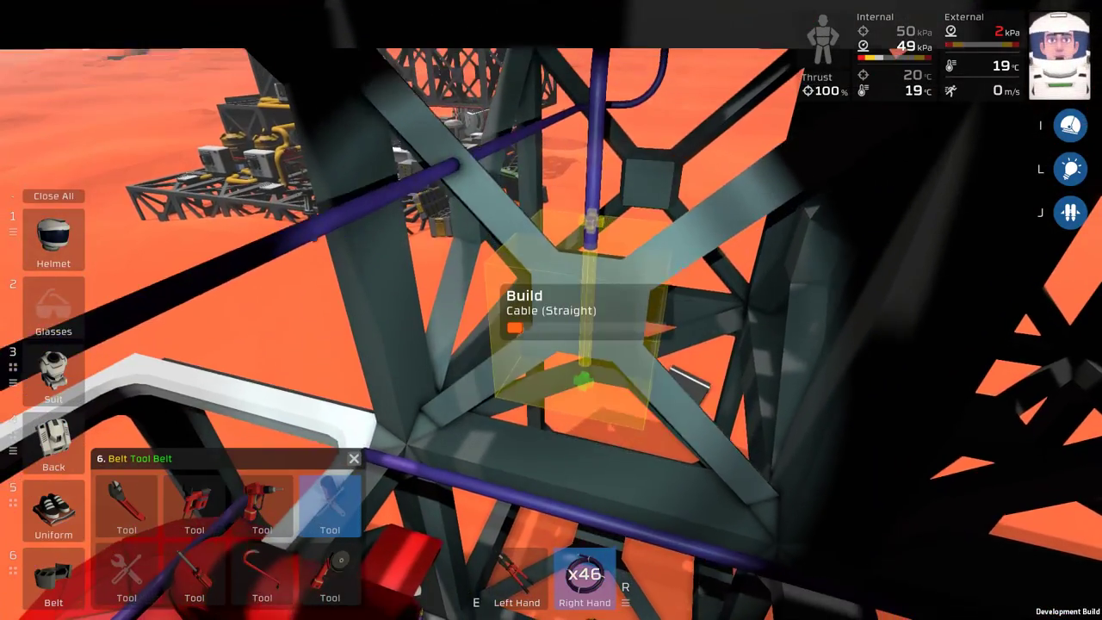
{"action": "scroll", "scroll_direction": "down", "scroll_amount": 3}
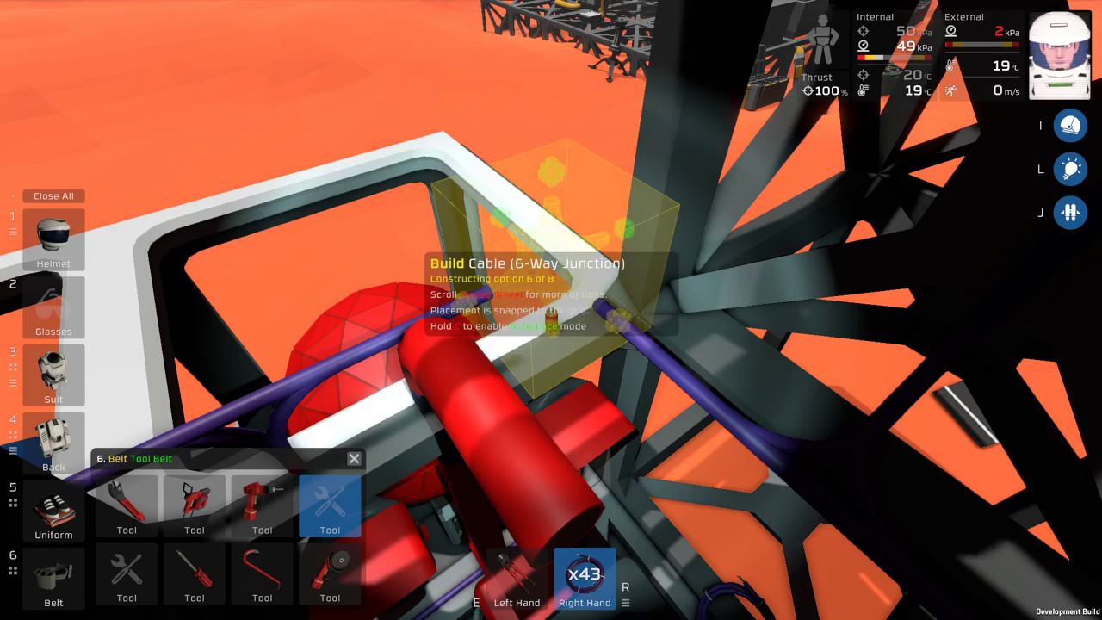
{"action": "scroll", "scroll_direction": "down", "scroll_amount": 3}
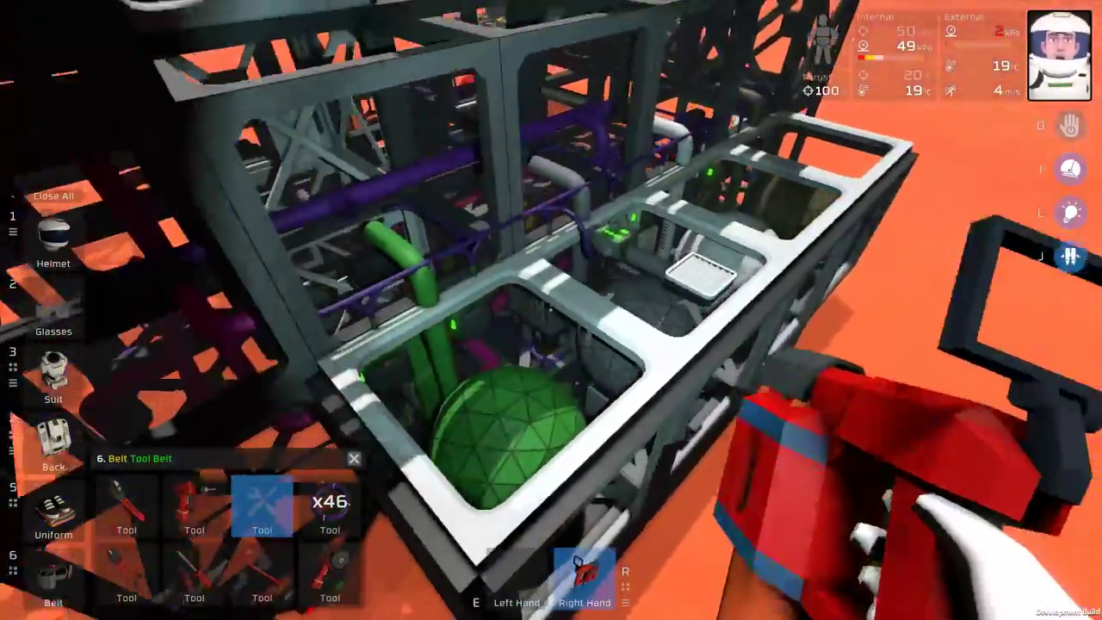
{"action": "mouse_move", "coordinate": [550, 310]}
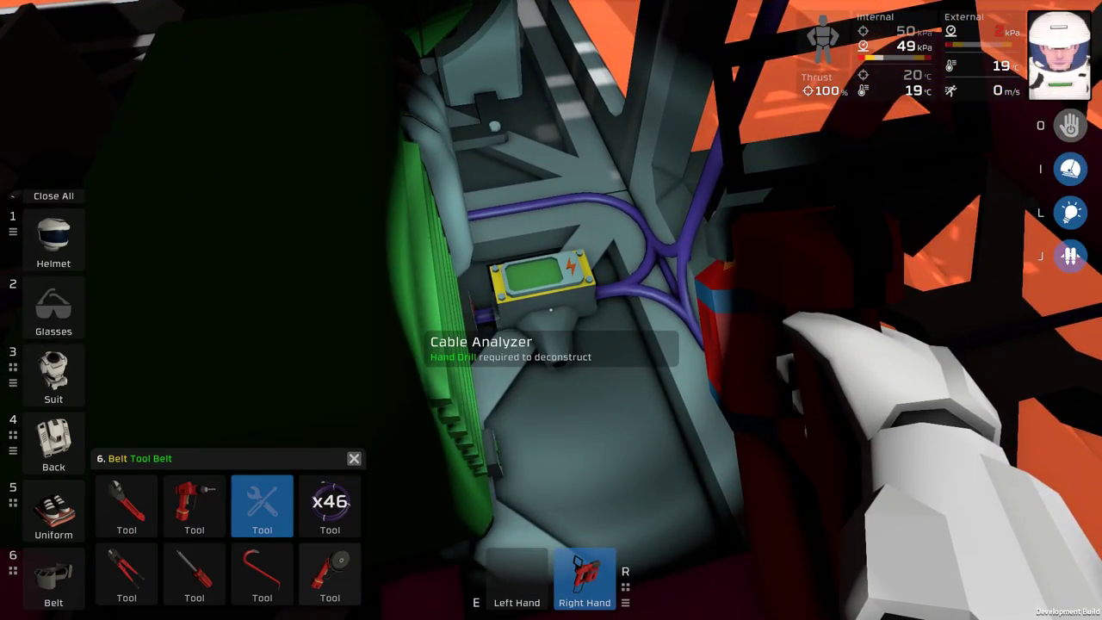
Step: Deconstruct the Cable Analyzer from the purple network with the hand drill
{"action": "left_click", "coordinate": [194, 506]}
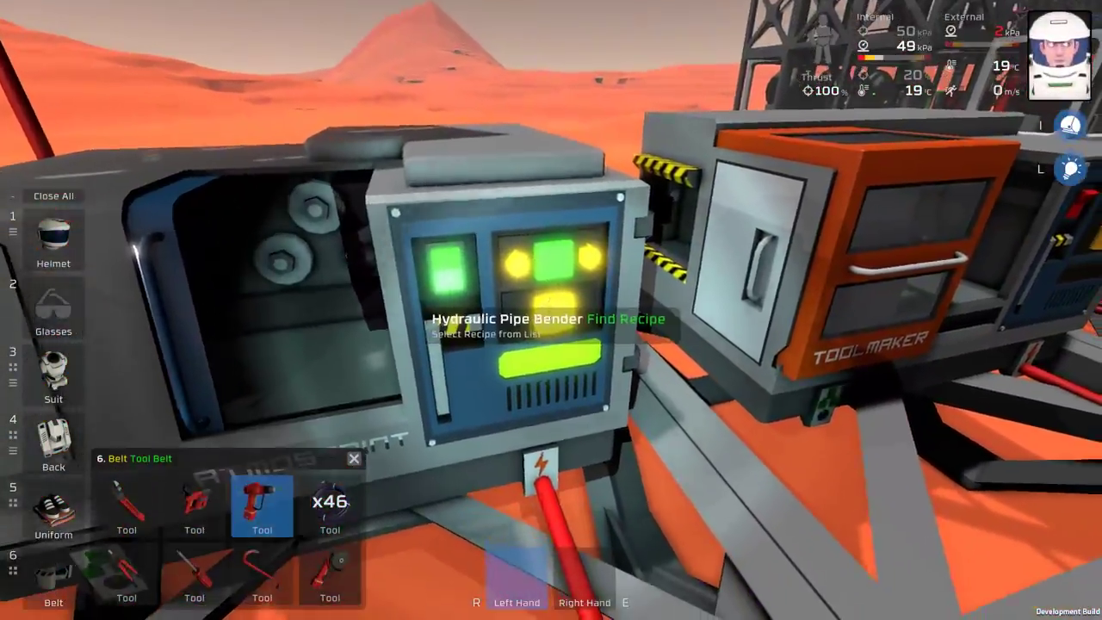
Step: Open the Hydraulic Pipe Bender's Find Recipe list
{"action": "left_click", "coordinate": [624, 319]}
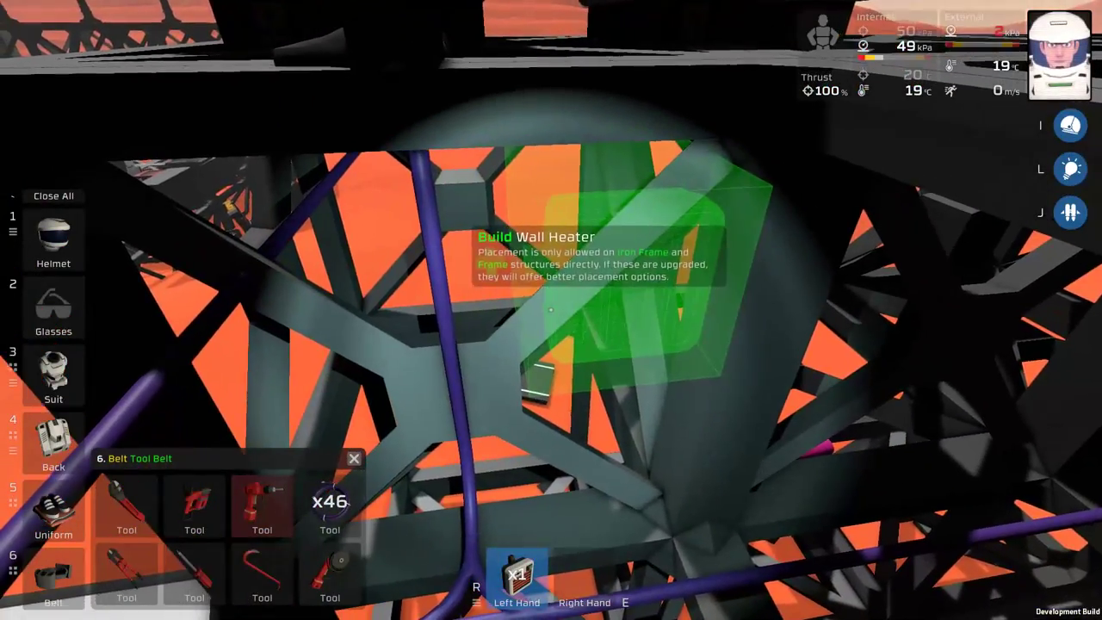
Step: Mount the wall heater on the frame and extend purple cable toward it
{"action": "left_click", "coordinate": [262, 506]}
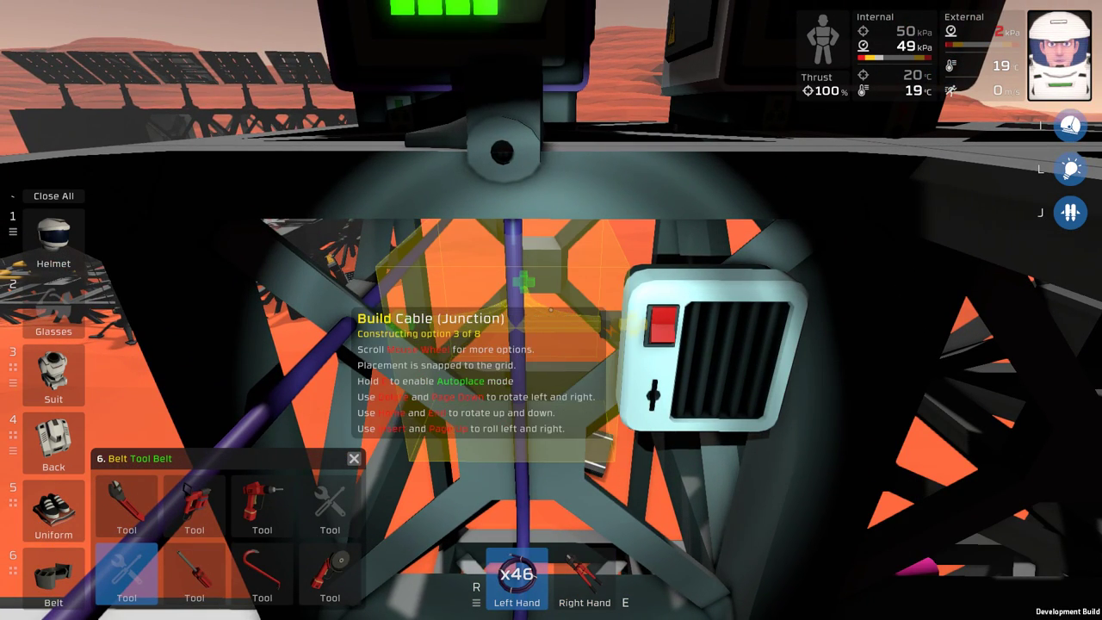
{"action": "scroll", "scroll_direction": "down", "scroll_amount": 3}
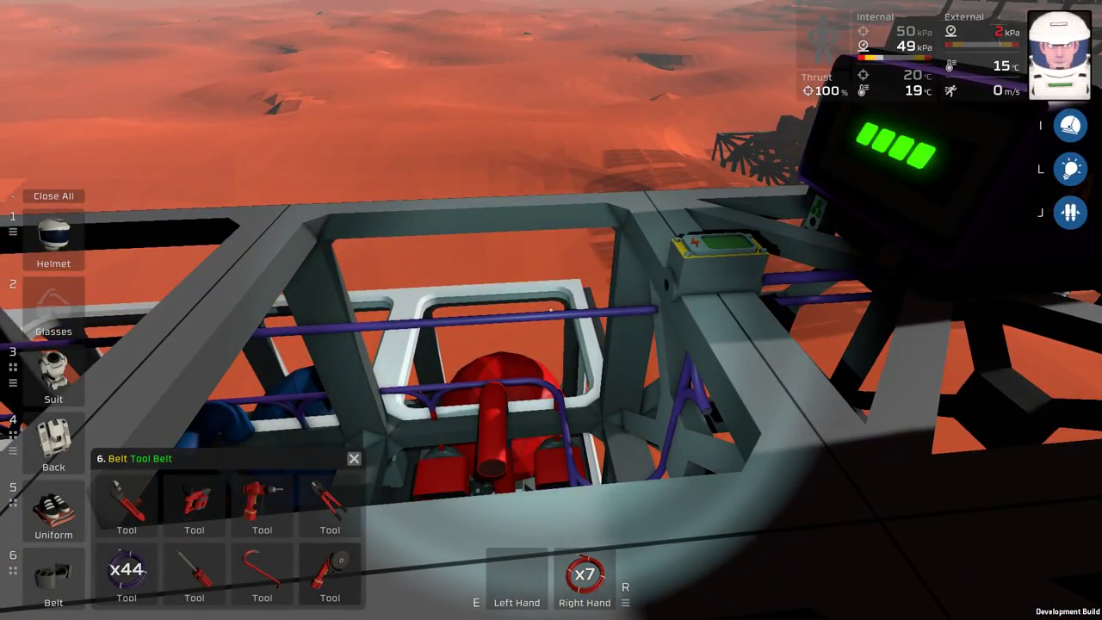
Step: Place straight cable up the vertical frame beside the red cable run
{"action": "left_click", "coordinate": [261, 504]}
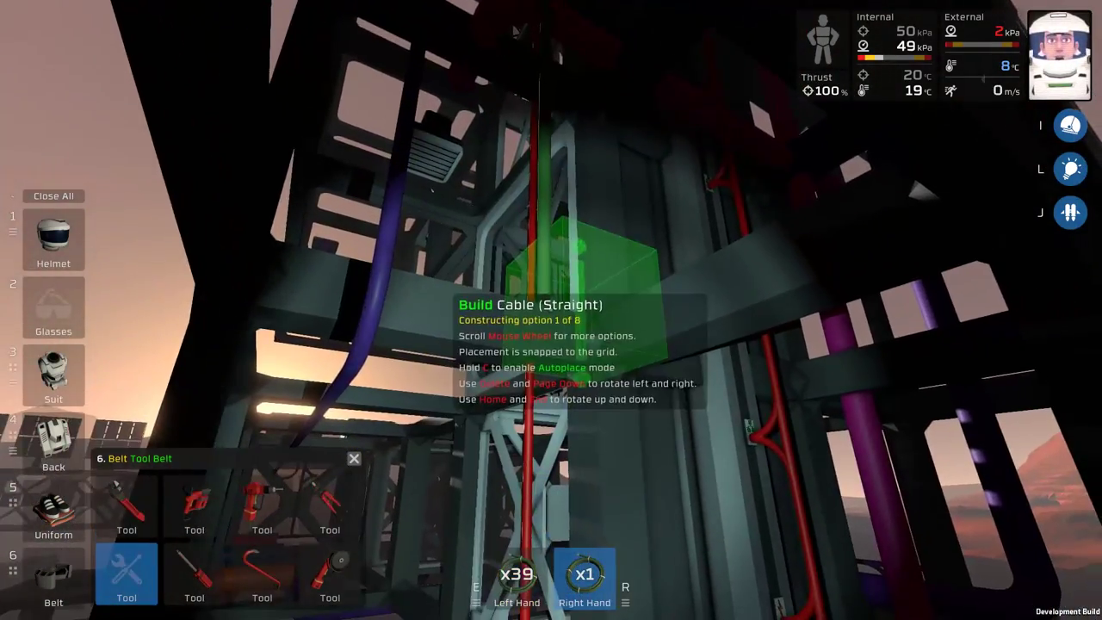
Step: Line up straight cable beneath the new battery next to the purple one
{"action": "scroll", "scroll_direction": "down", "scroll_amount": 3}
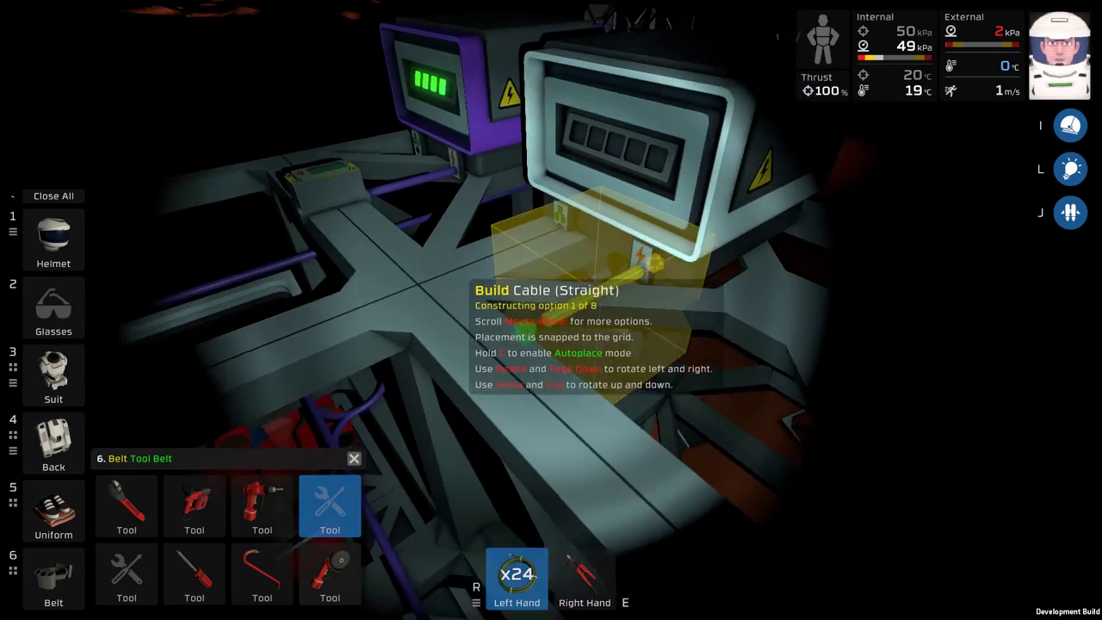
Step: Lay green straight and corner cable down through the frames, leaving 16 coils
{"action": "scroll", "scroll_direction": "down", "scroll_amount": 3}
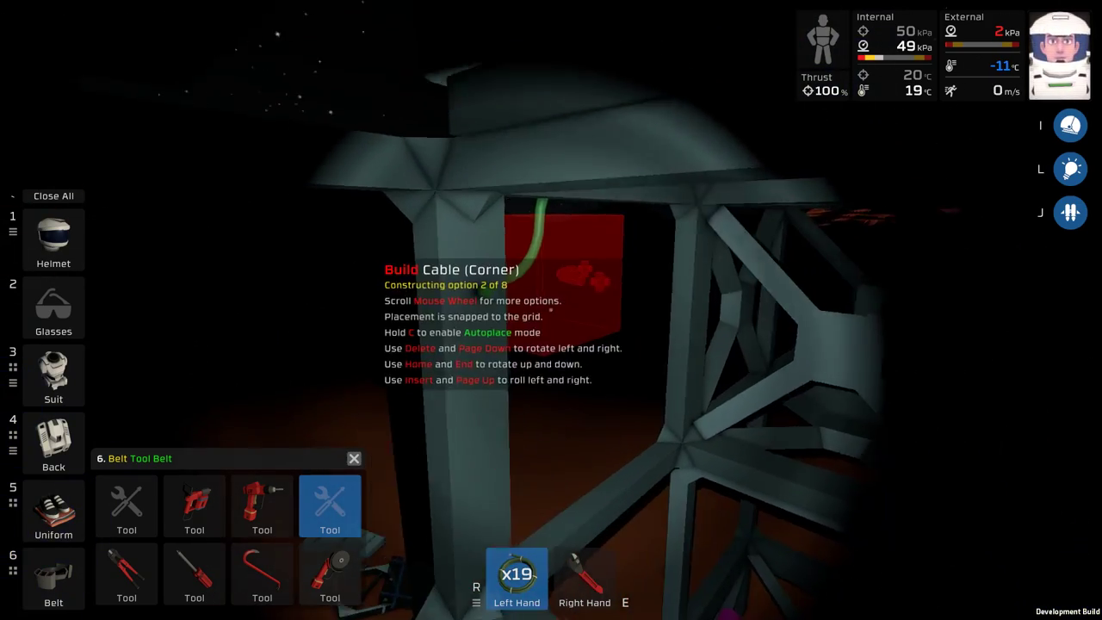
{"action": "scroll", "scroll_direction": "down", "scroll_amount": 3}
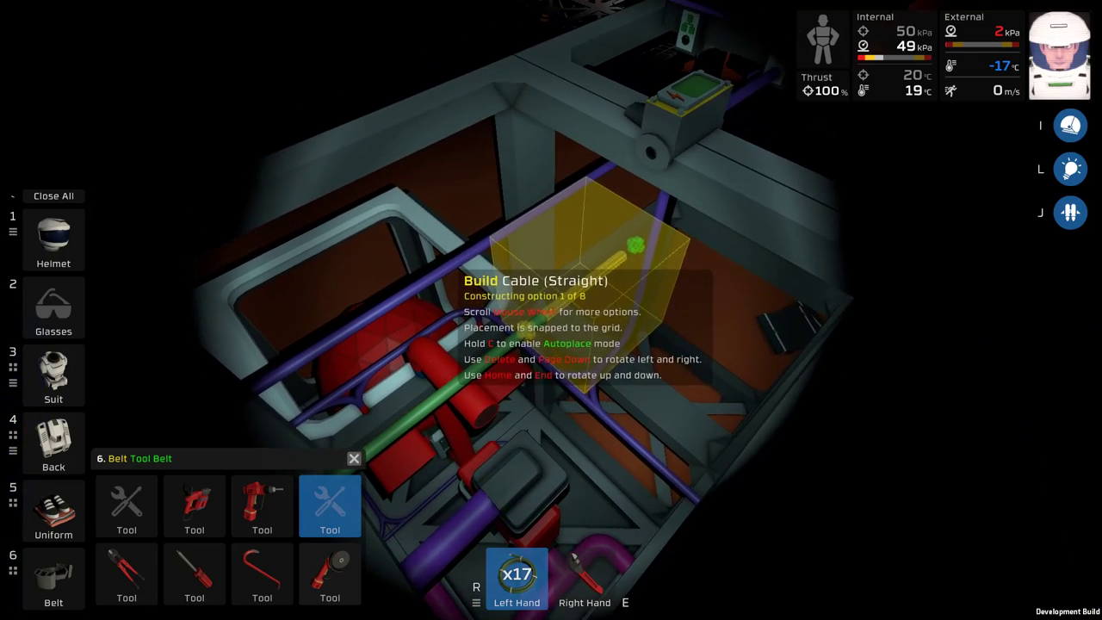
{"action": "scroll", "scroll_direction": "down", "scroll_amount": 3}
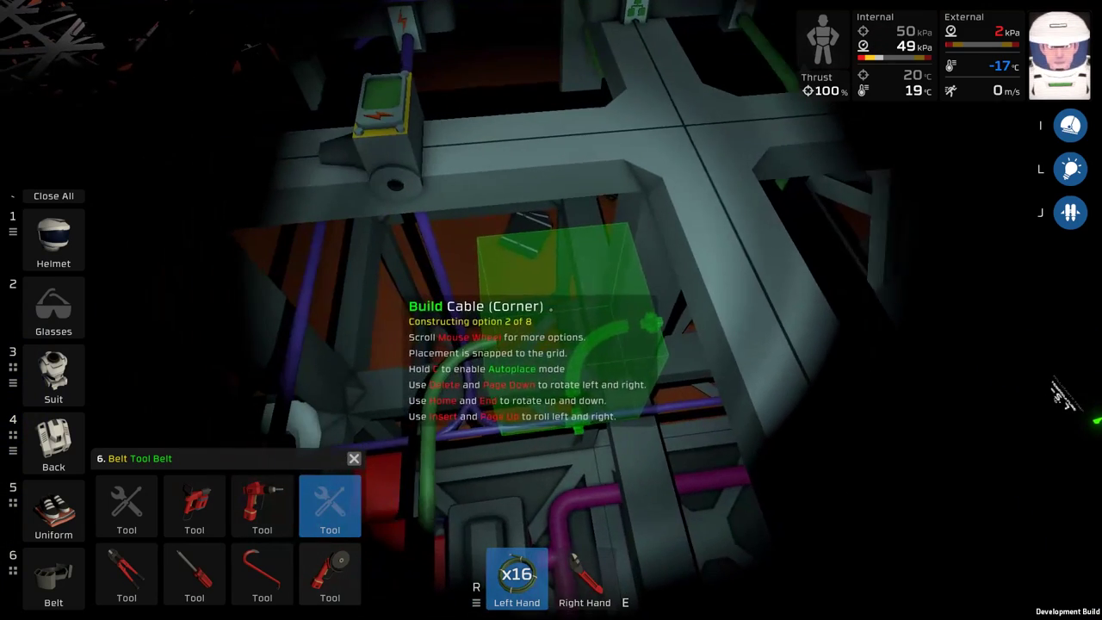